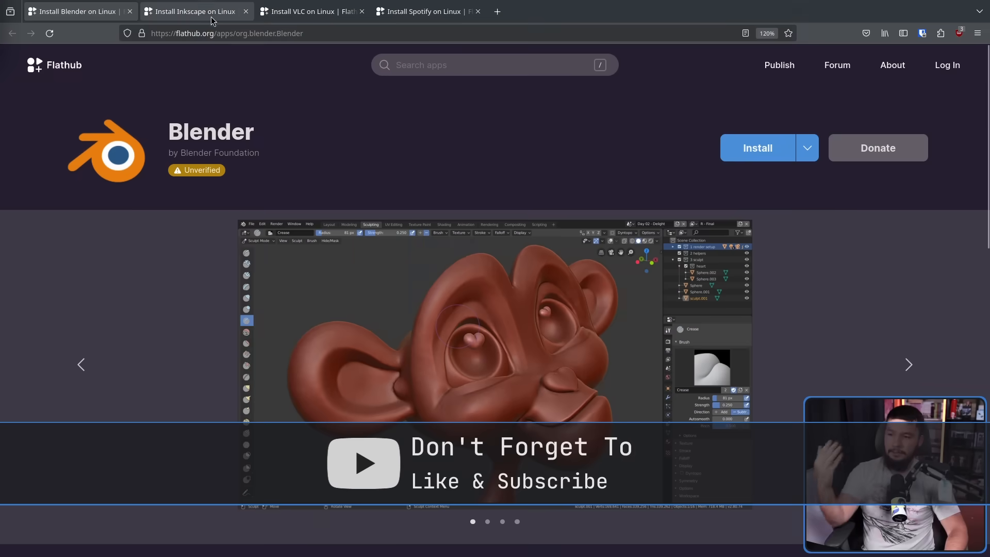
Step: View the Inkscape and Spotify app pages on Flathub
click(309, 12)
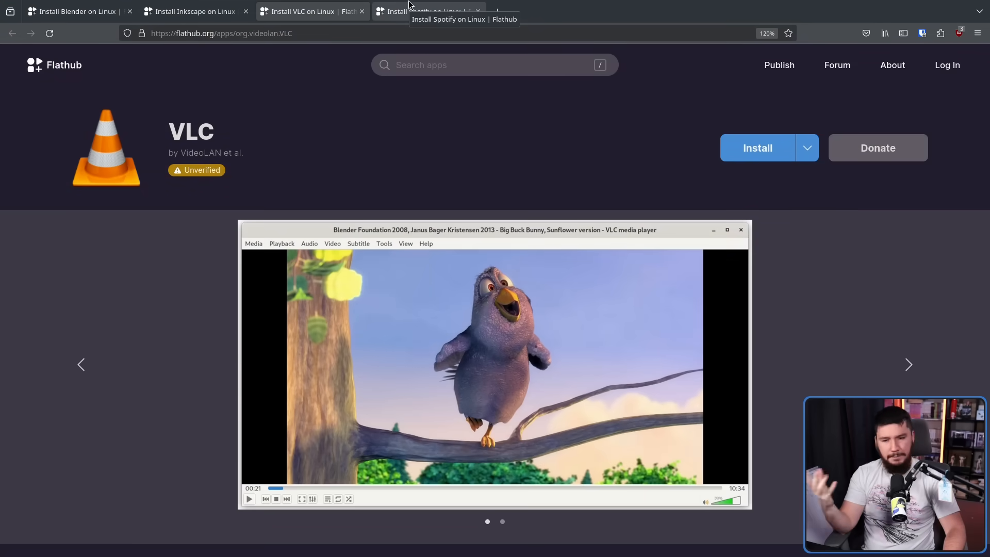
click(426, 11)
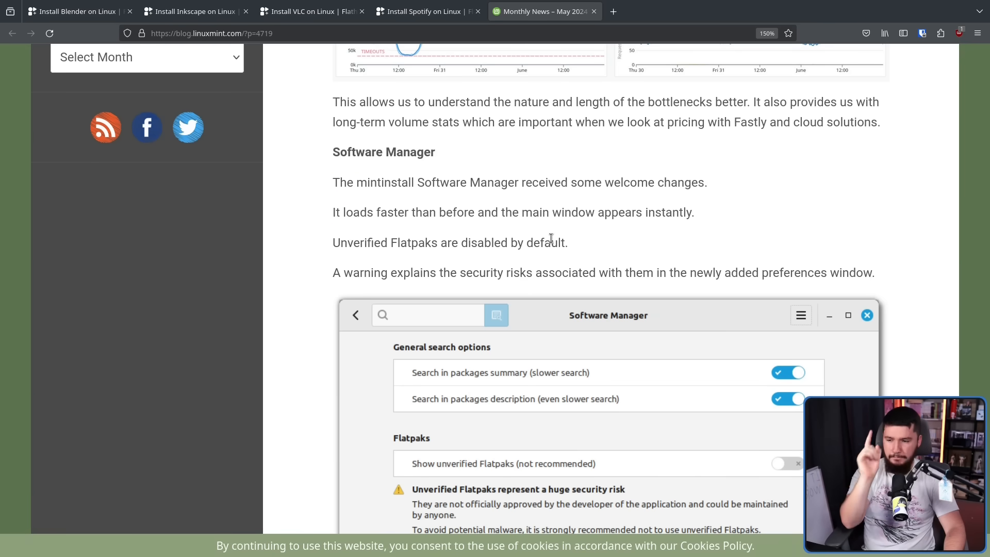
mouse_move(617, 239)
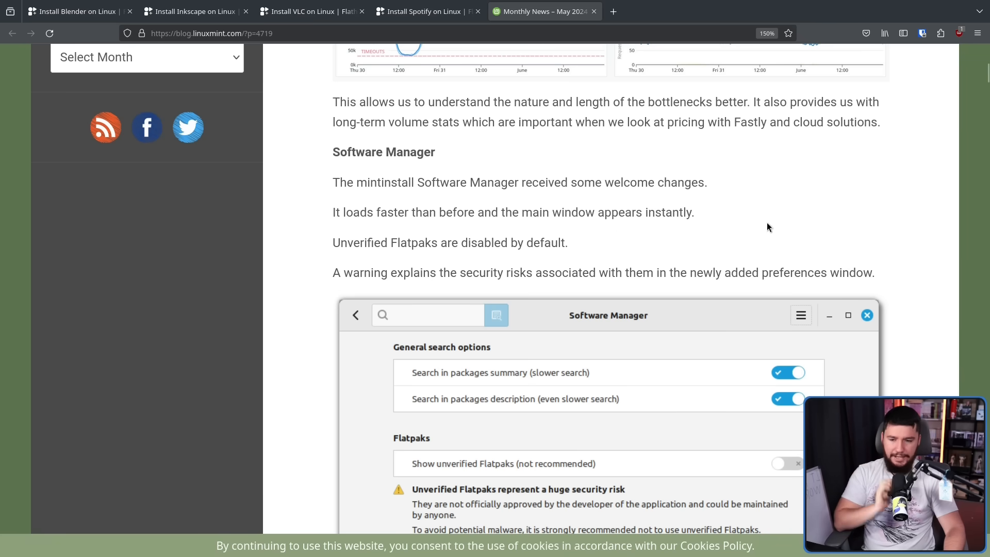
Step: Scroll the Linux Mint news post down to the Software Manager preferences screenshot
scroll(down, 3)
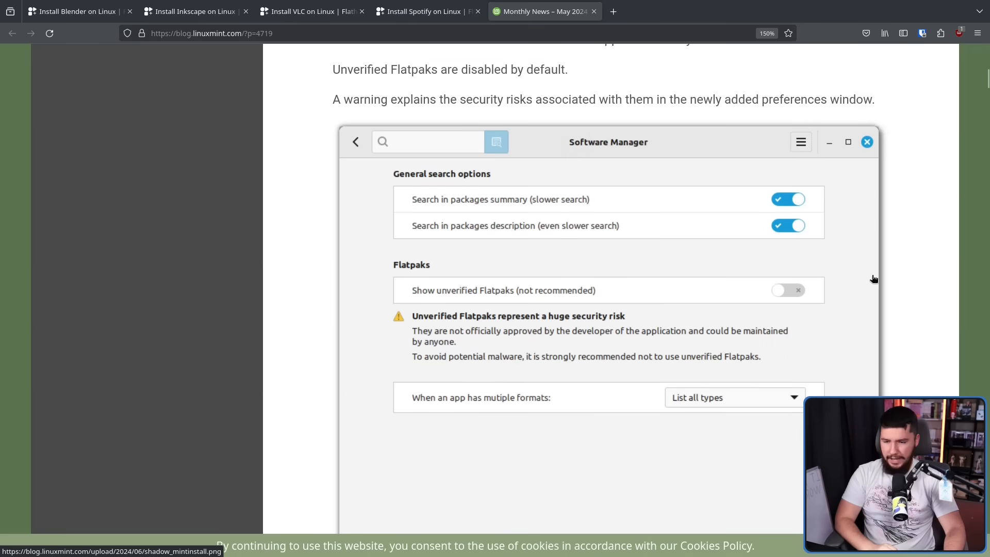
mouse_move(570, 258)
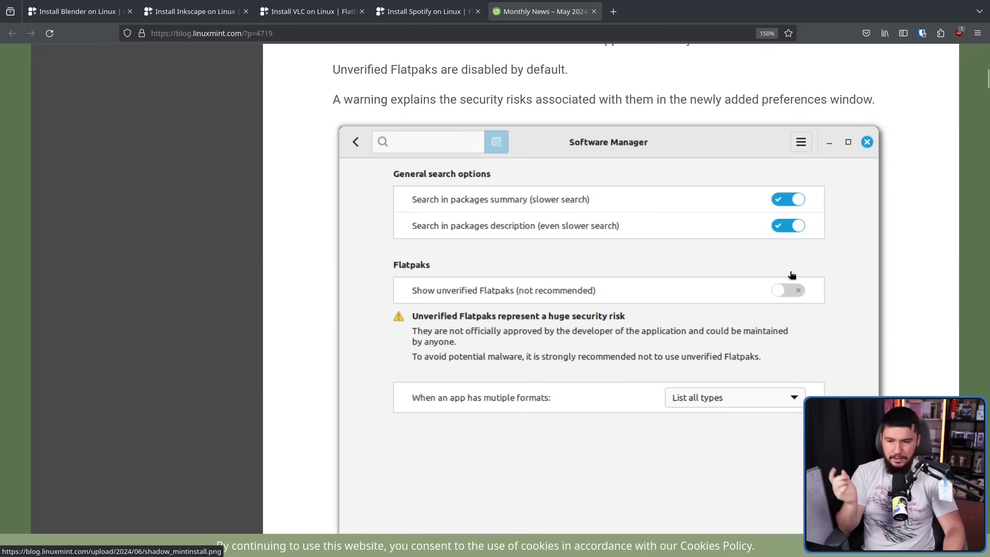
mouse_move(453, 314)
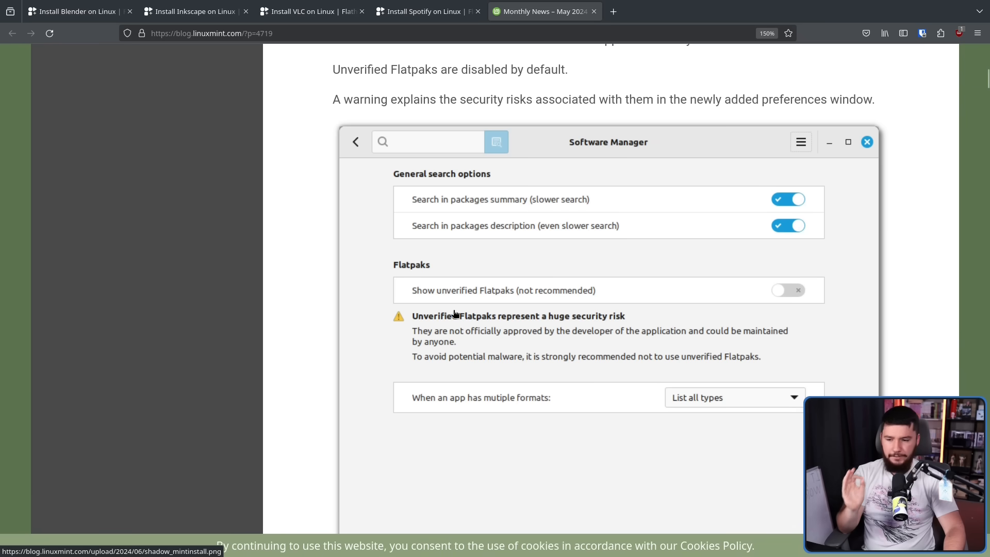
mouse_move(568, 276)
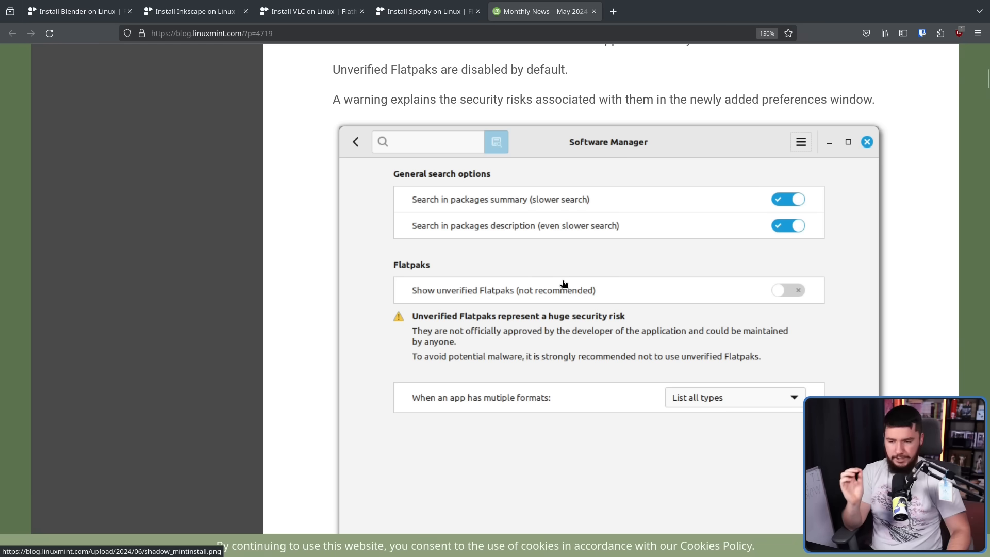
mouse_move(694, 276)
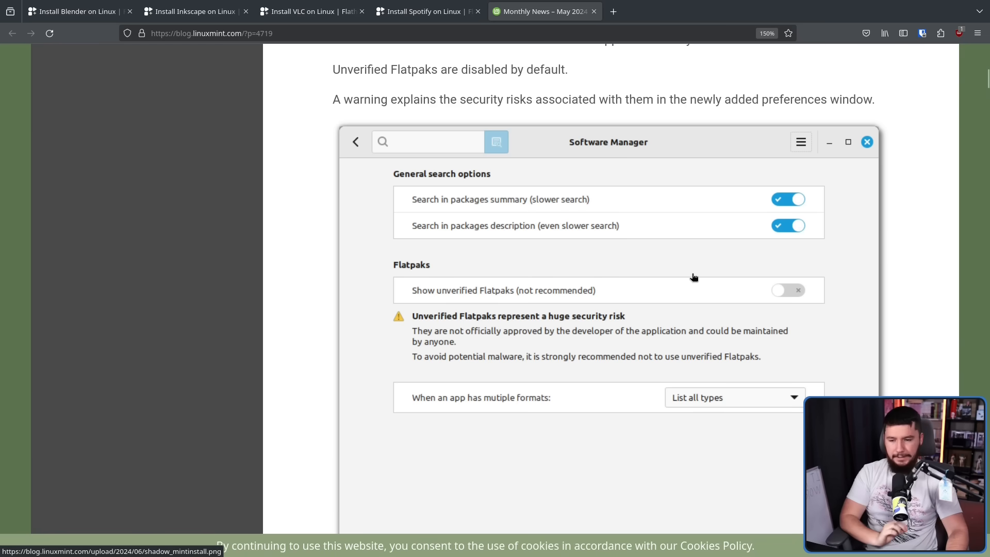
mouse_move(690, 276)
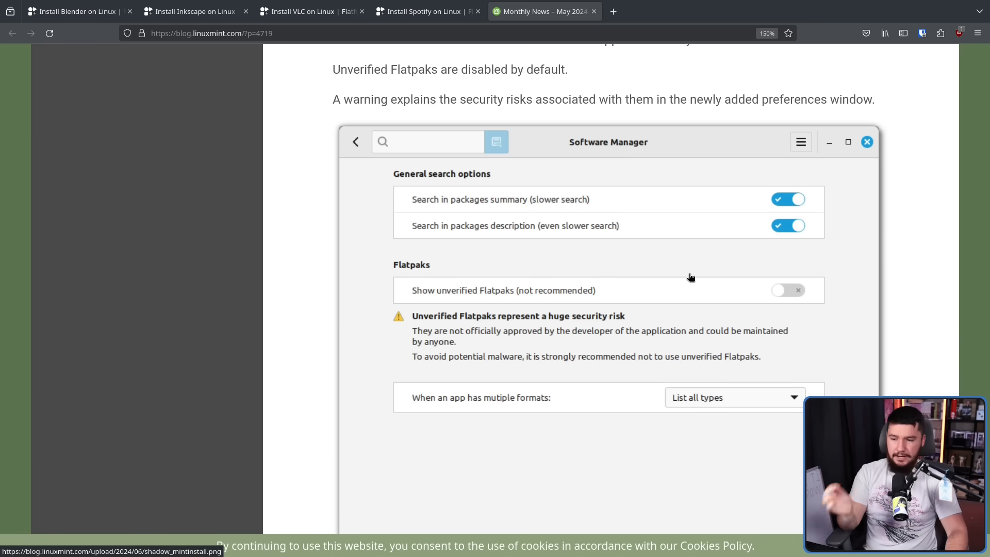
mouse_move(647, 321)
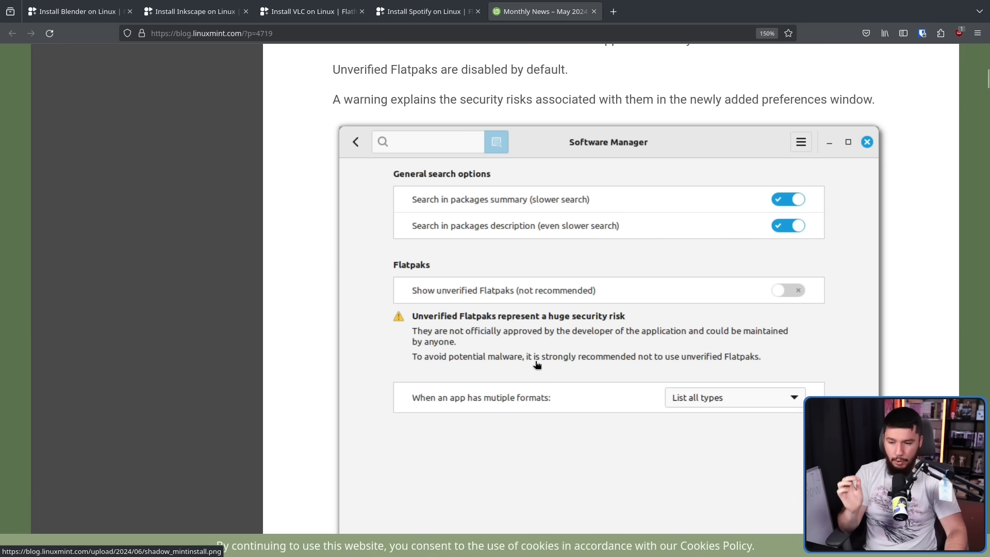
mouse_move(731, 355)
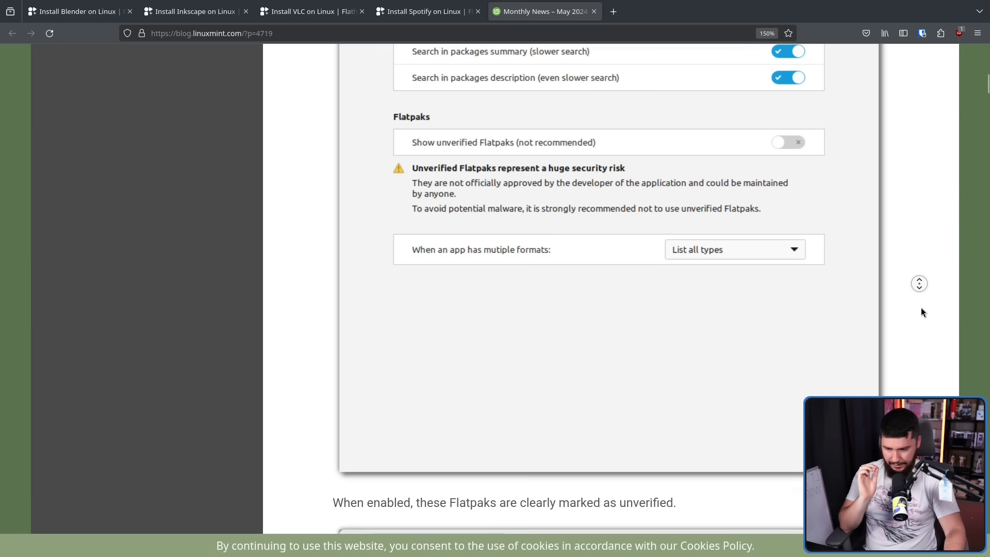
Step: Scroll past the preferences screenshot to the Google Chrome Unverified search result
scroll(down, 3)
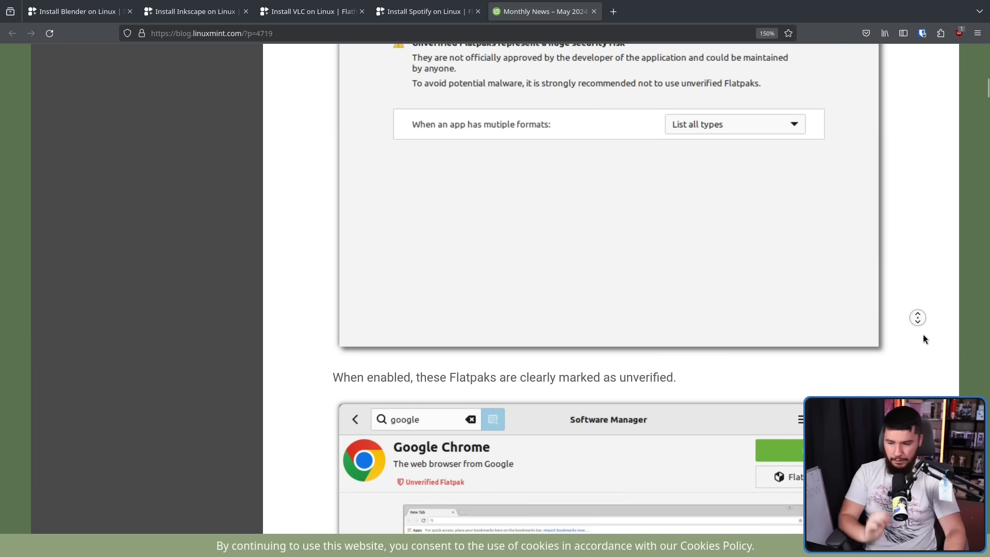
scroll(down, 3)
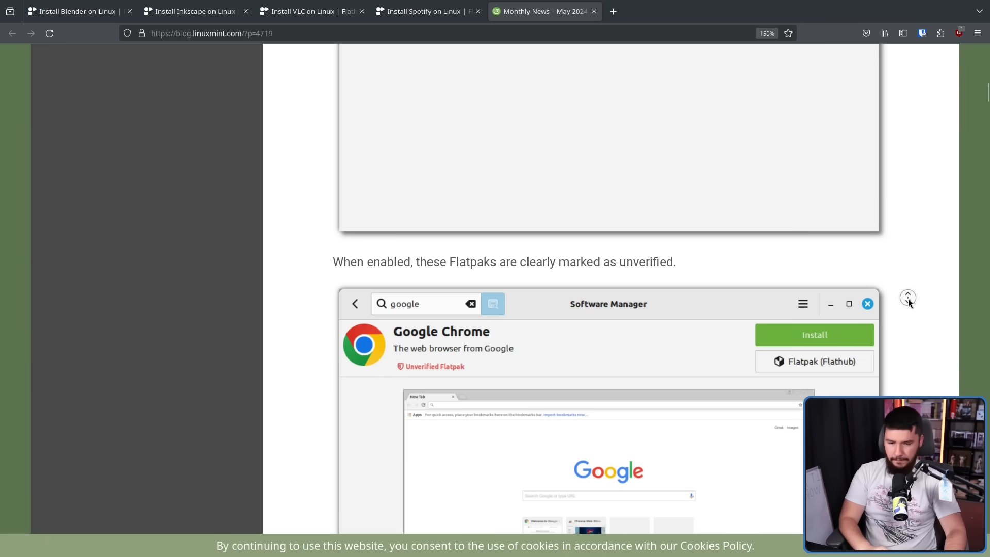
scroll(down, 3)
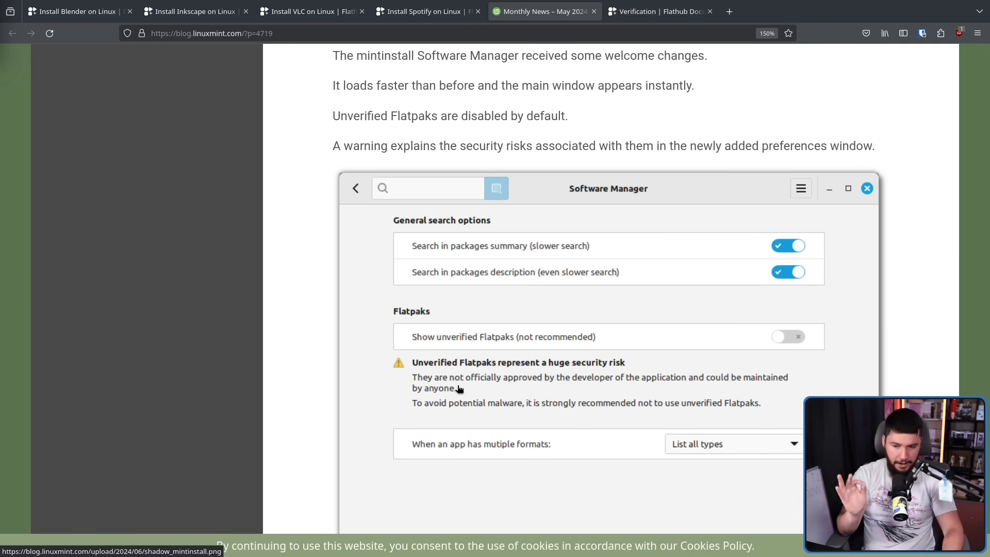
mouse_move(733, 377)
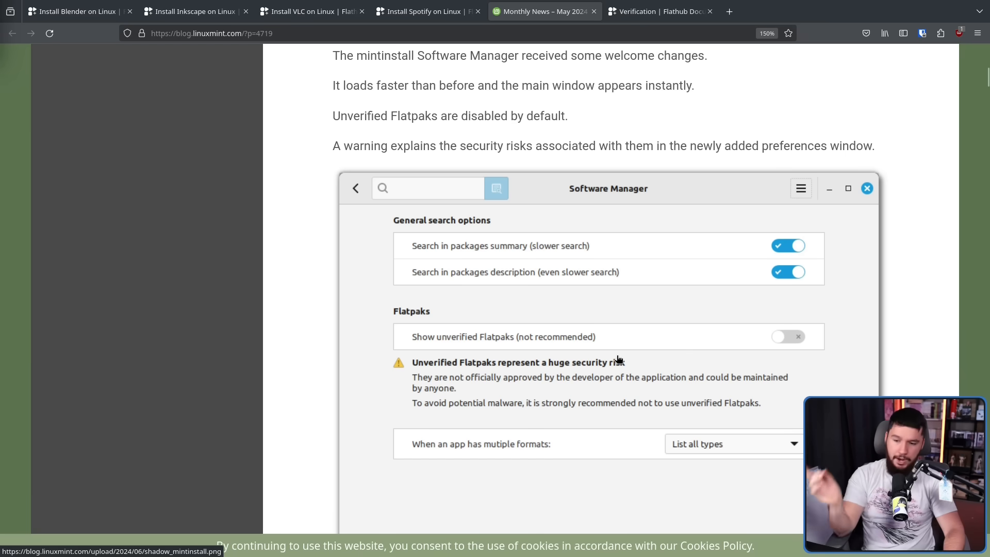
mouse_move(644, 407)
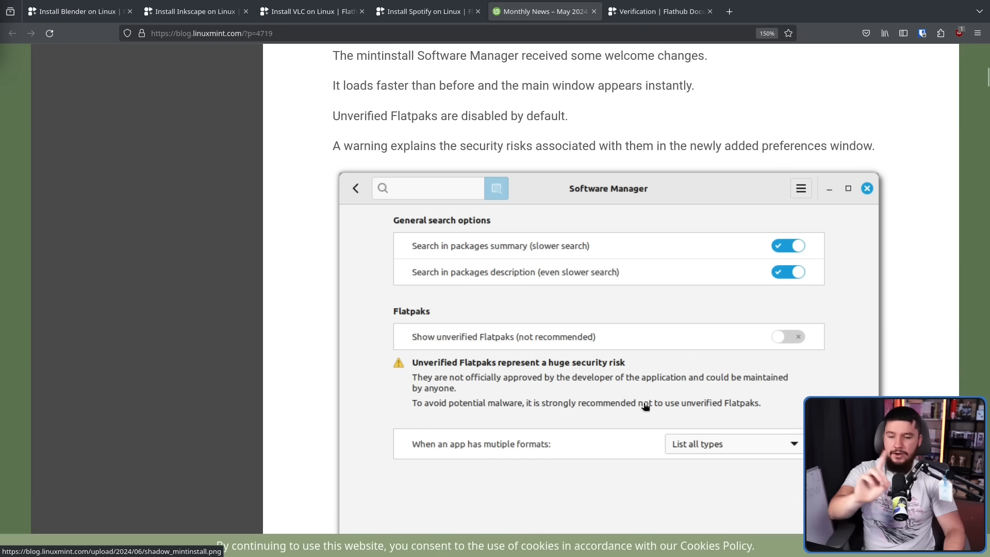
mouse_move(409, 413)
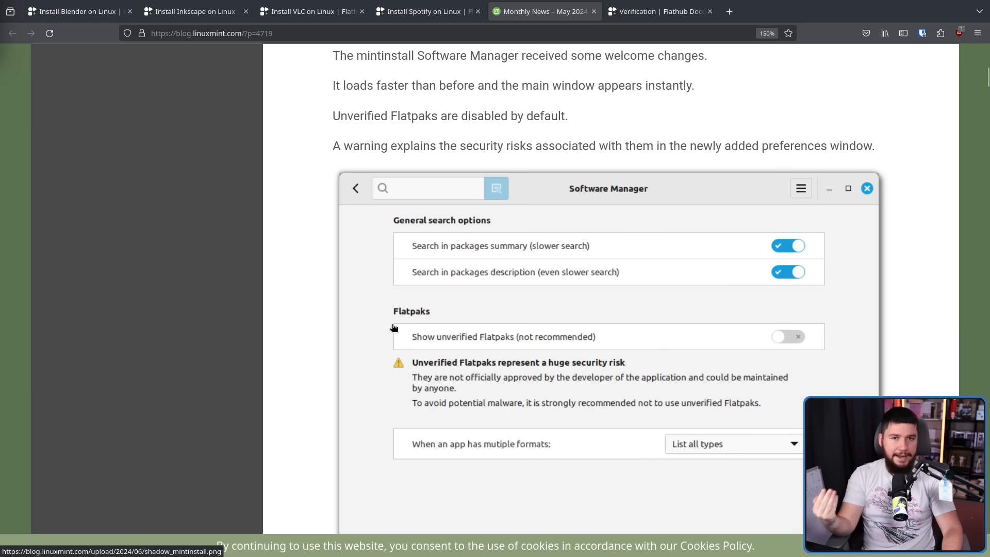
Step: Read the Verification guide's website and source code hosting sections, including app ID prefixes
click(658, 11)
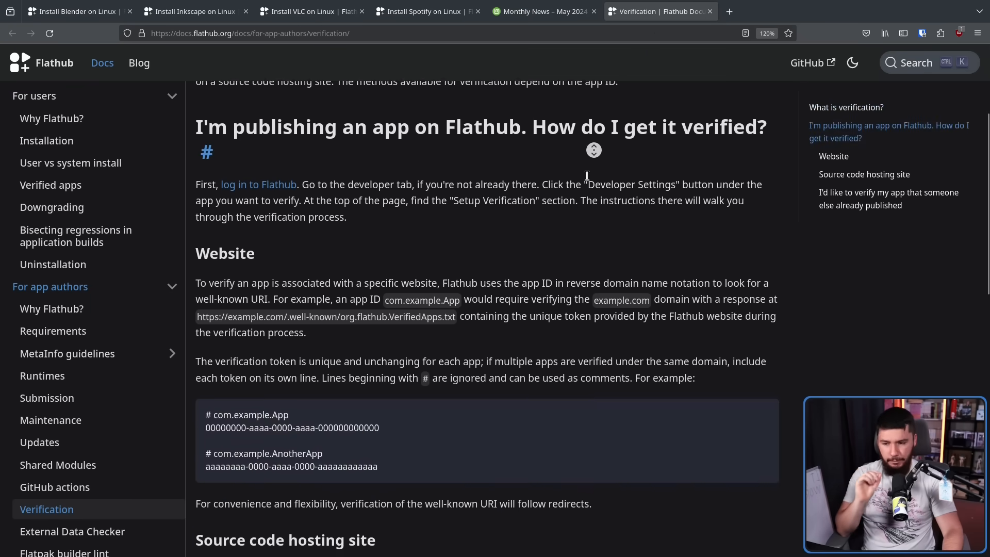
scroll(down, 3)
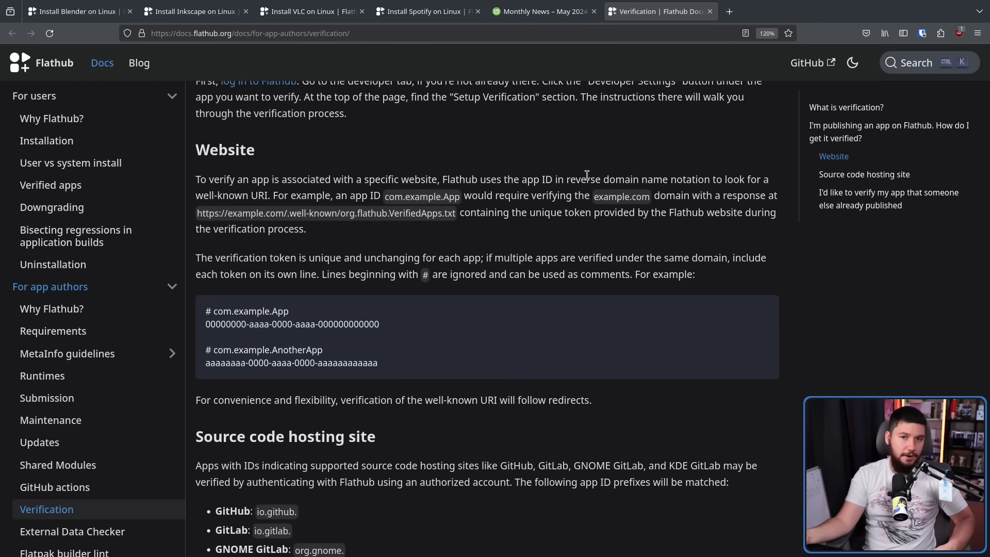
scroll(down, 3)
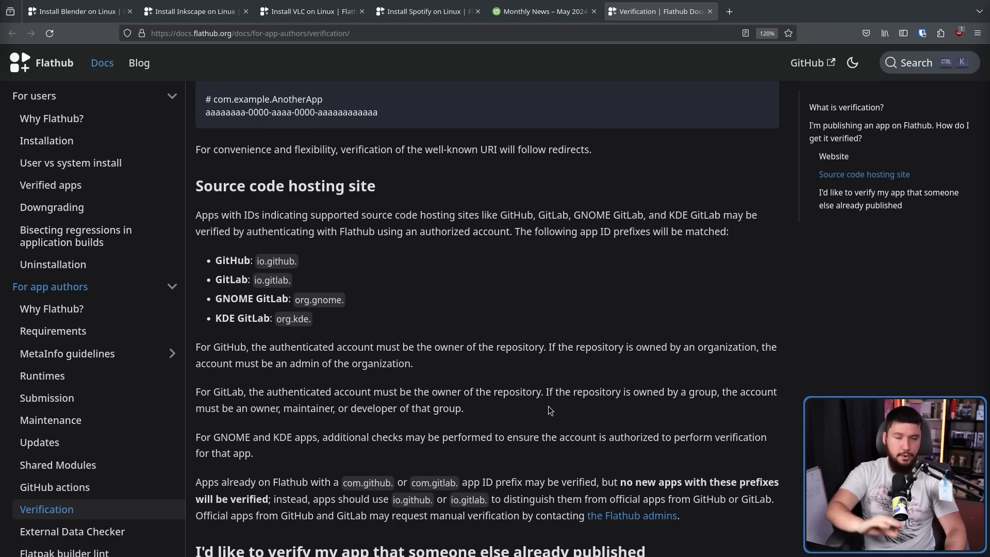
mouse_move(292, 275)
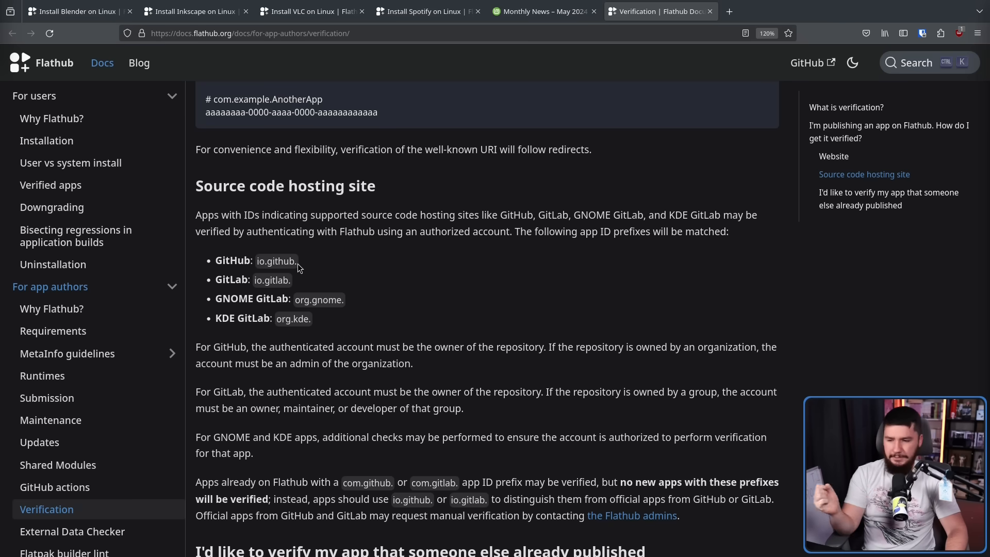
mouse_move(495, 282)
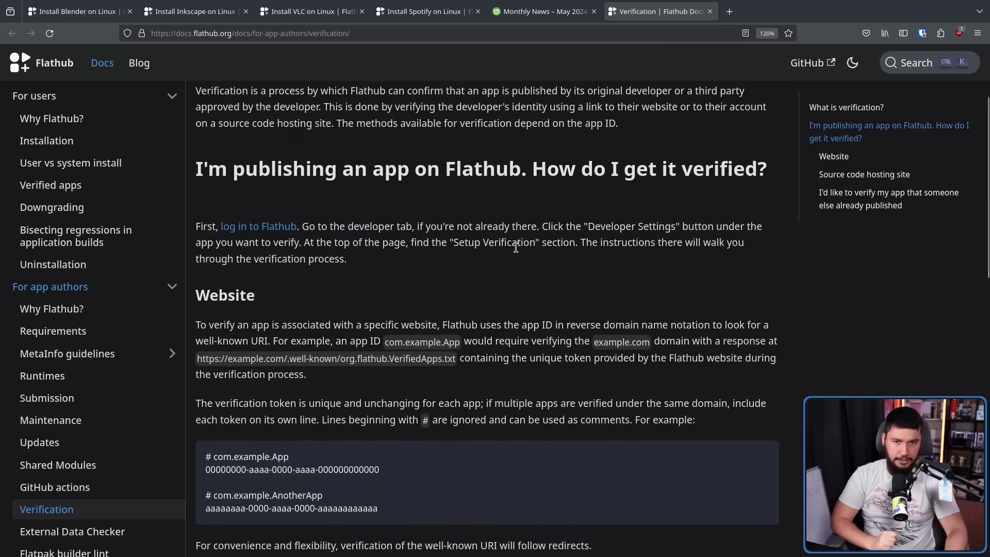
scroll(down, 3)
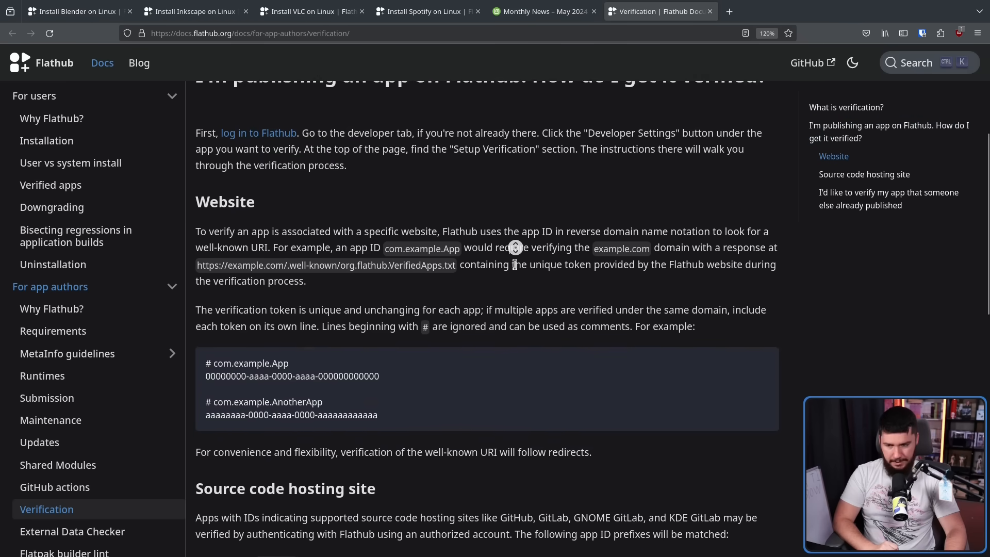
scroll(down, 3)
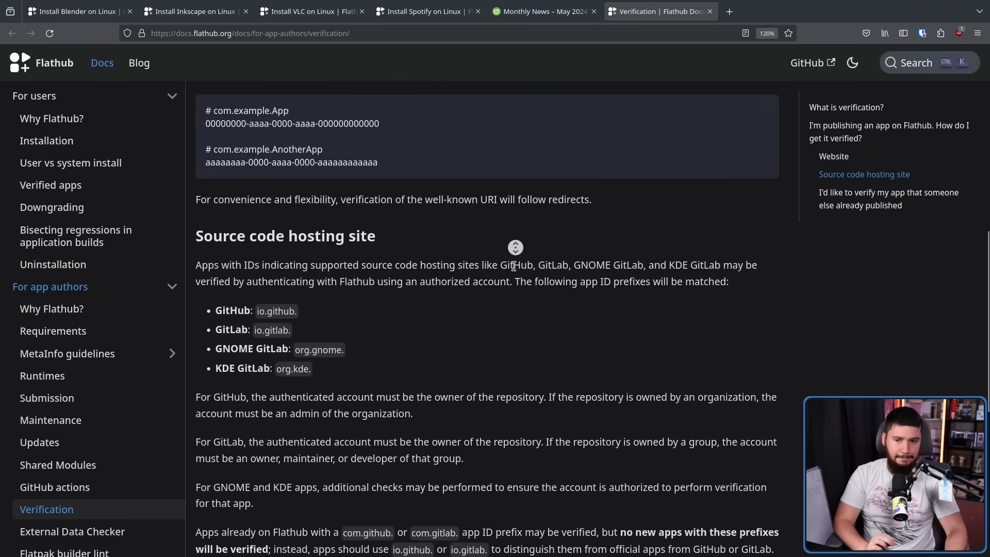
scroll(down, 3)
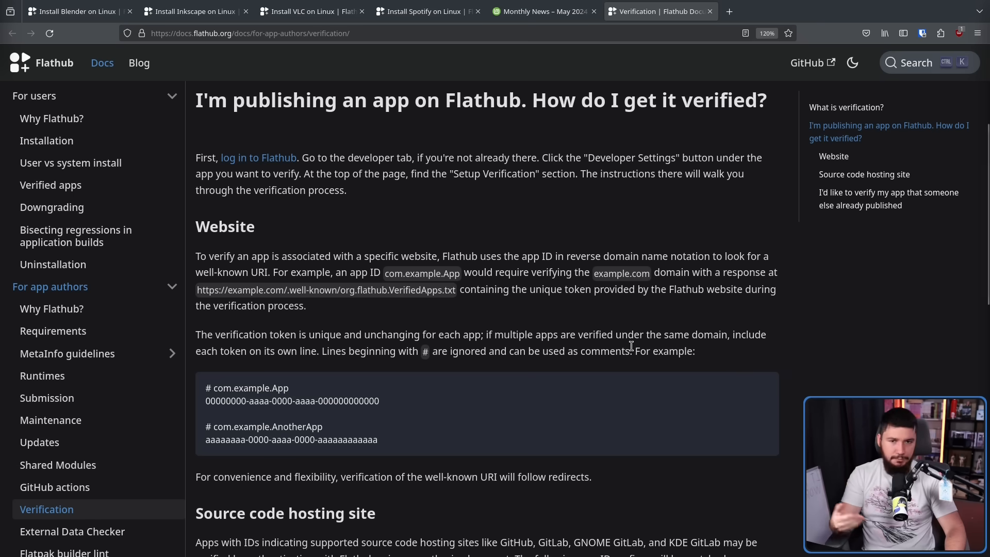
mouse_move(619, 327)
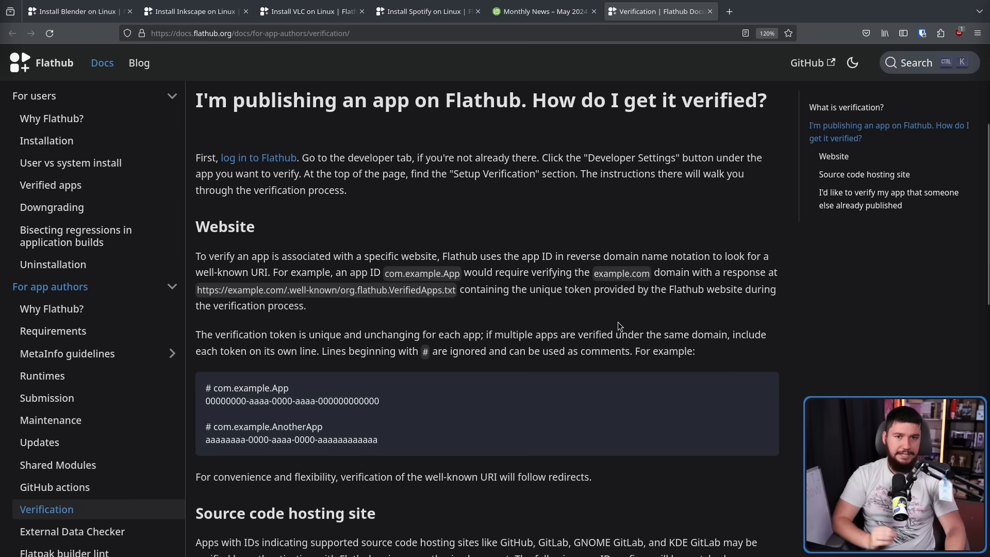
mouse_move(229, 287)
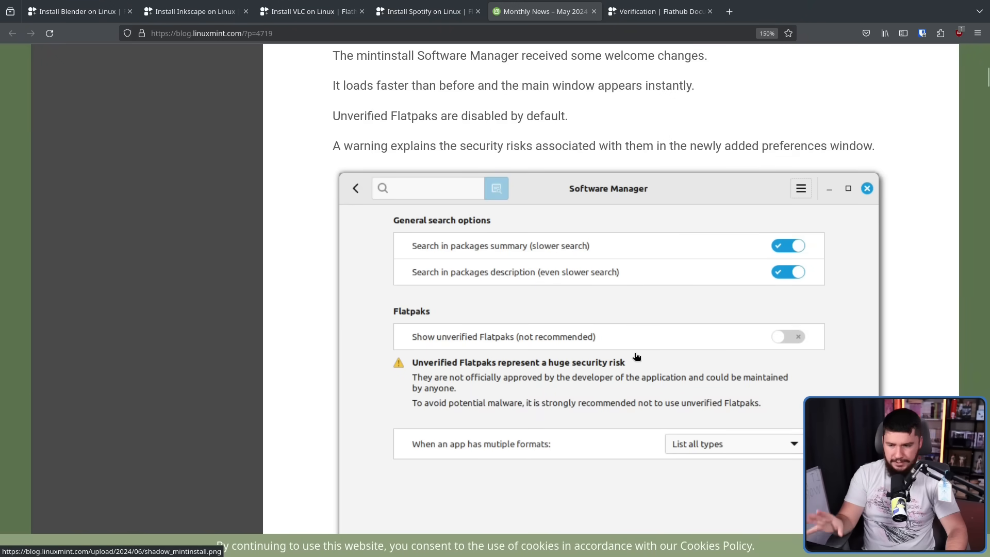
mouse_move(554, 401)
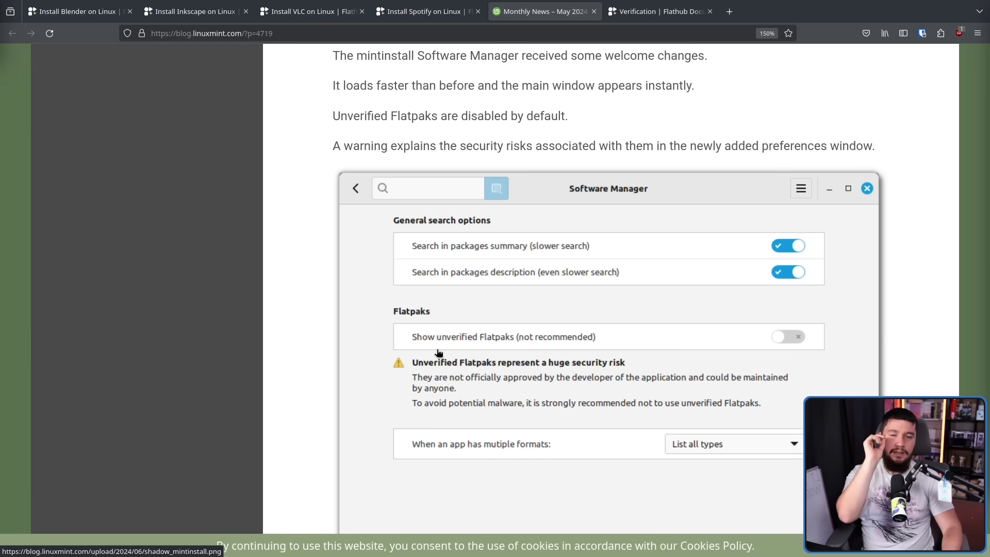
mouse_move(462, 334)
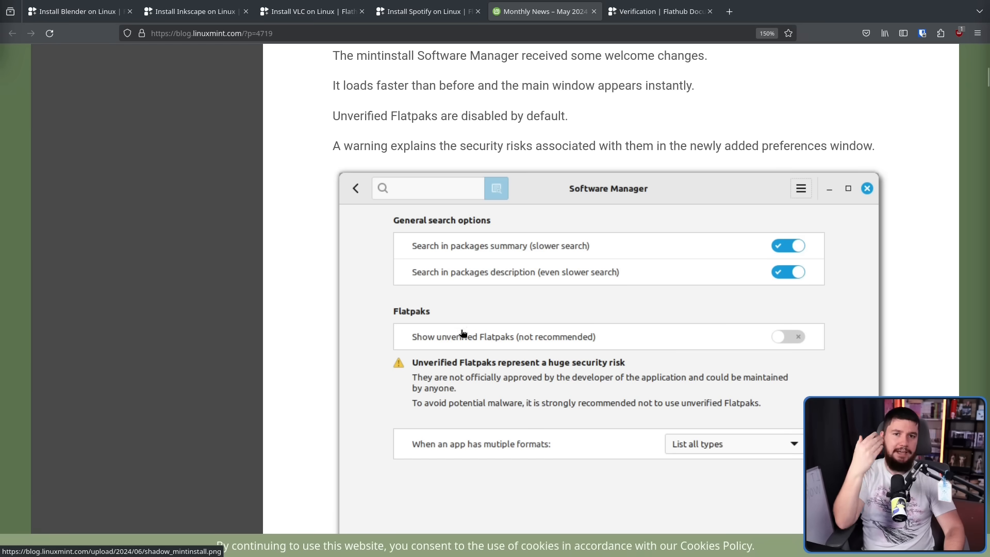
mouse_move(214, 116)
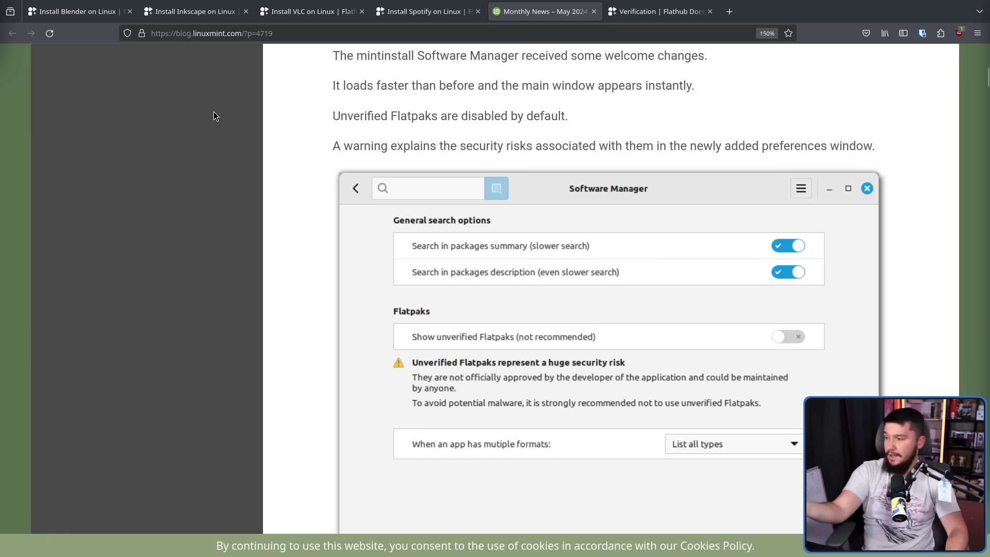
mouse_move(159, 48)
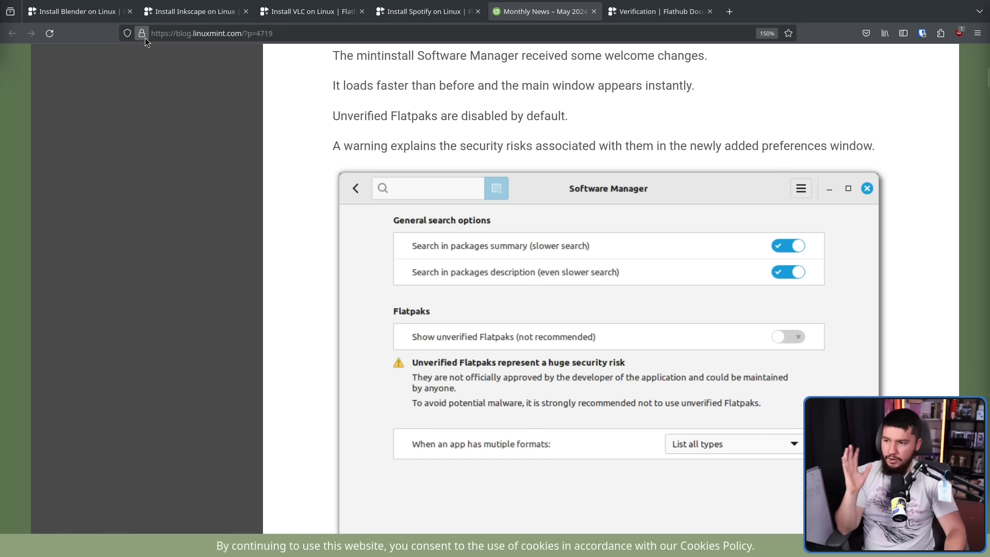
Step: Check the site's connection security info, then return to the Blender Flathub page
click(143, 33)
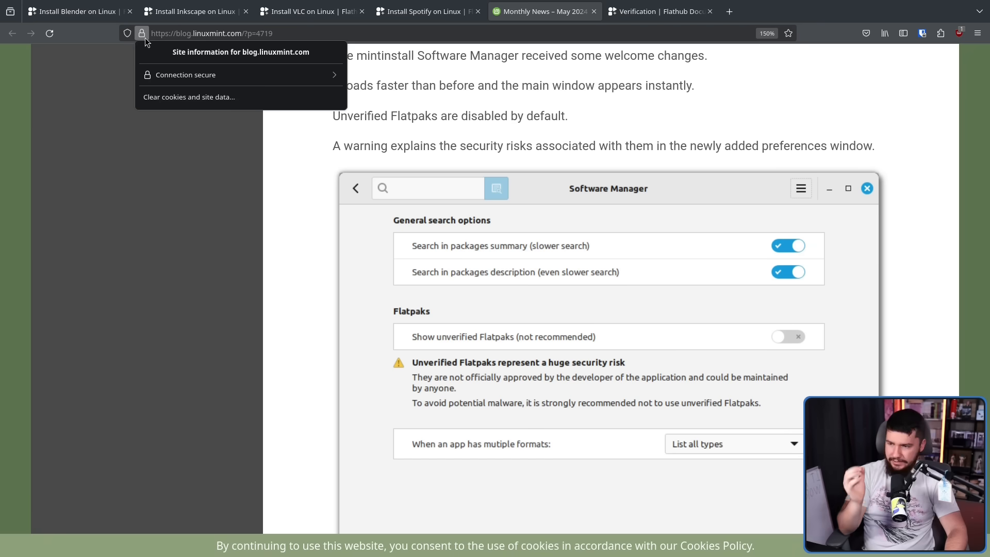
mouse_move(151, 48)
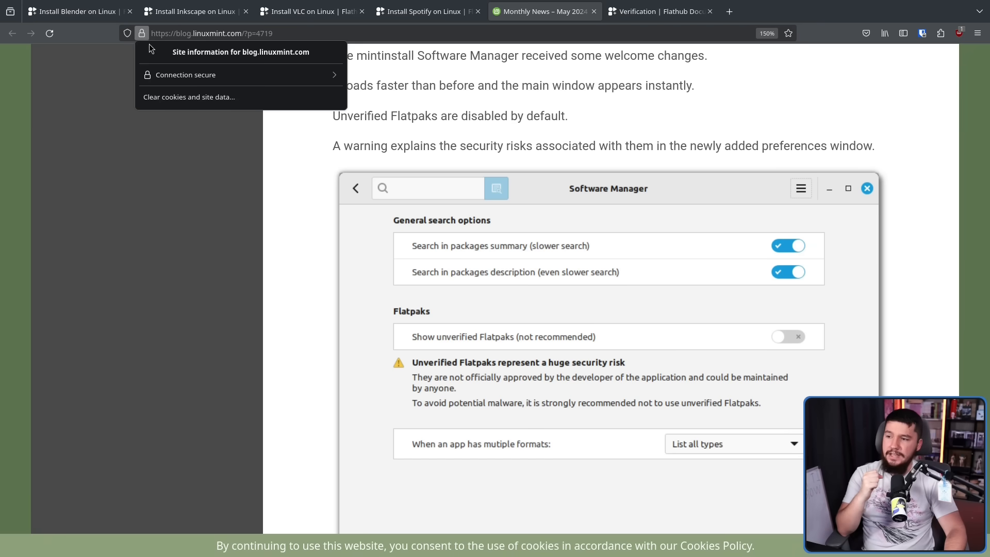
click(141, 33)
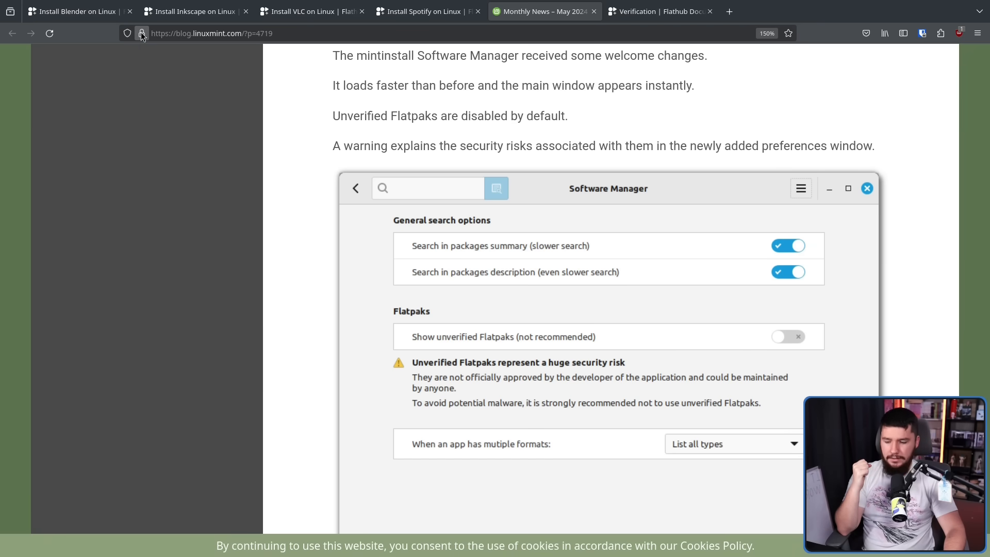
mouse_move(141, 34)
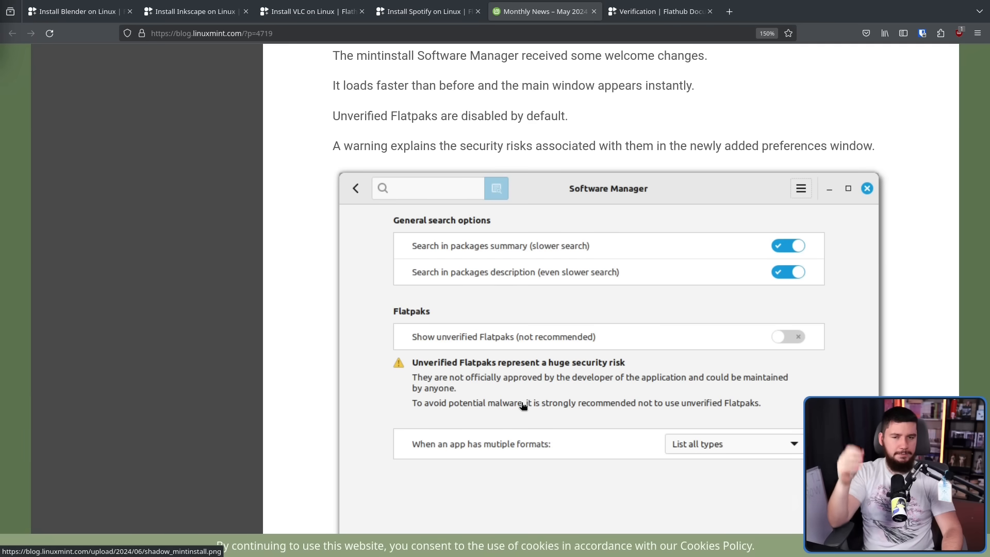
mouse_move(470, 397)
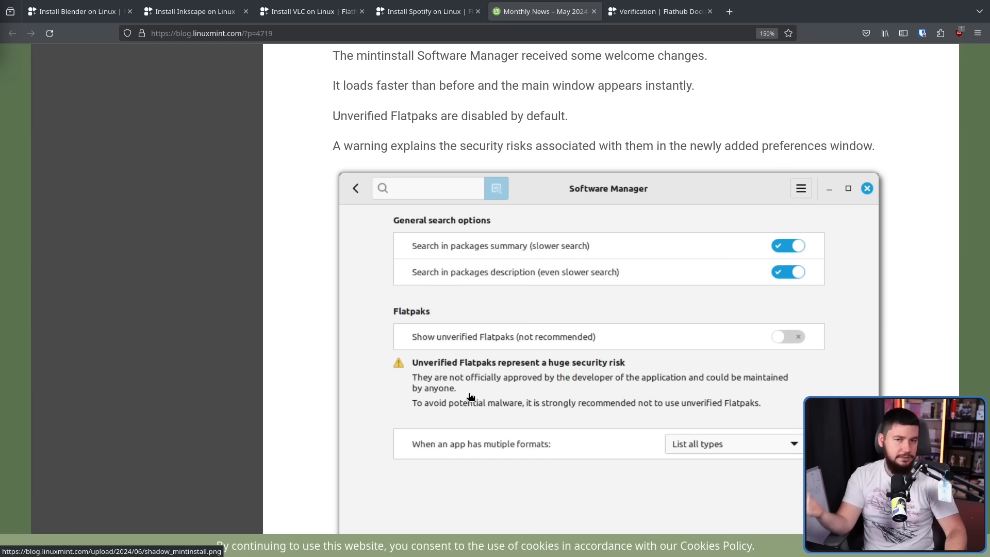
mouse_move(514, 424)
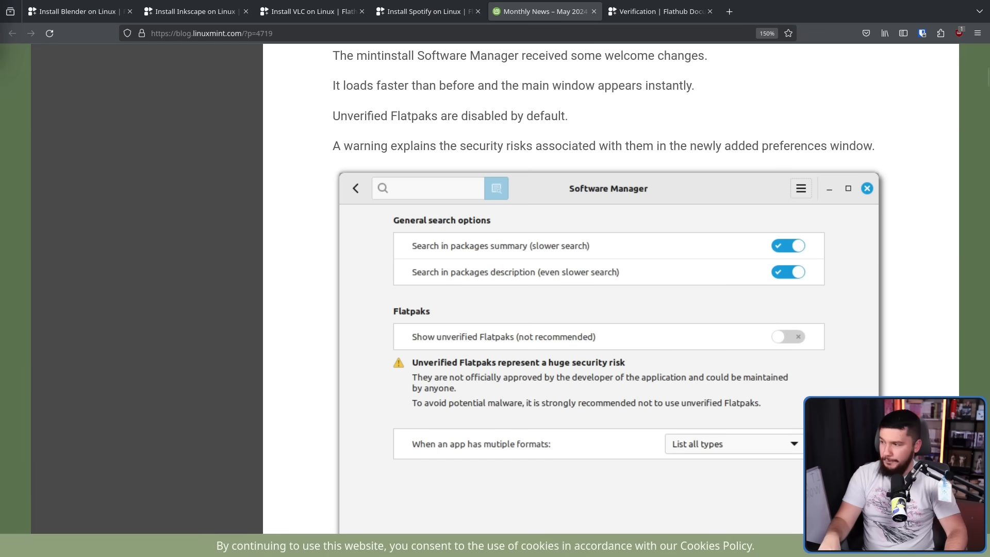
click(76, 11)
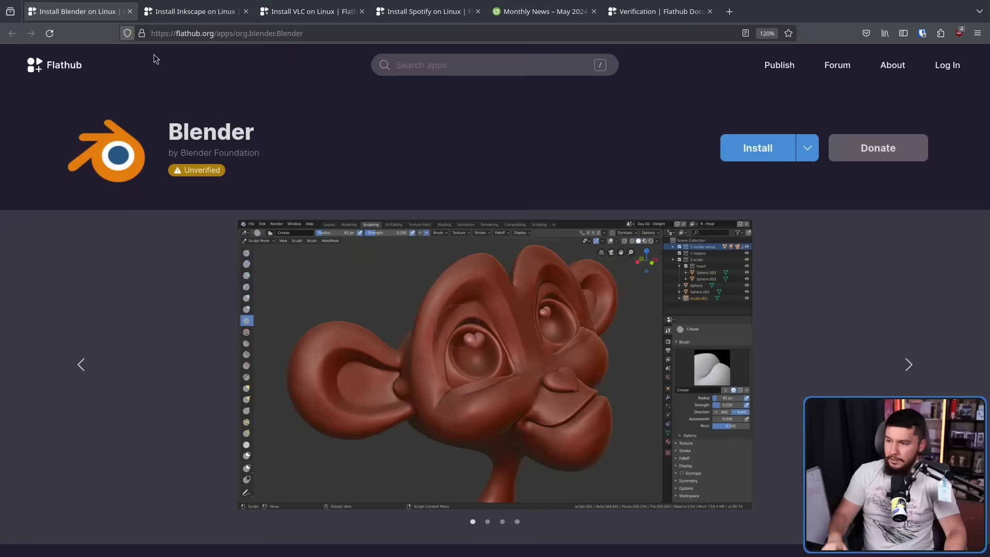
Step: View the VLC and Spotify Flathub pages, then return to the Linux Mint post
click(309, 12)
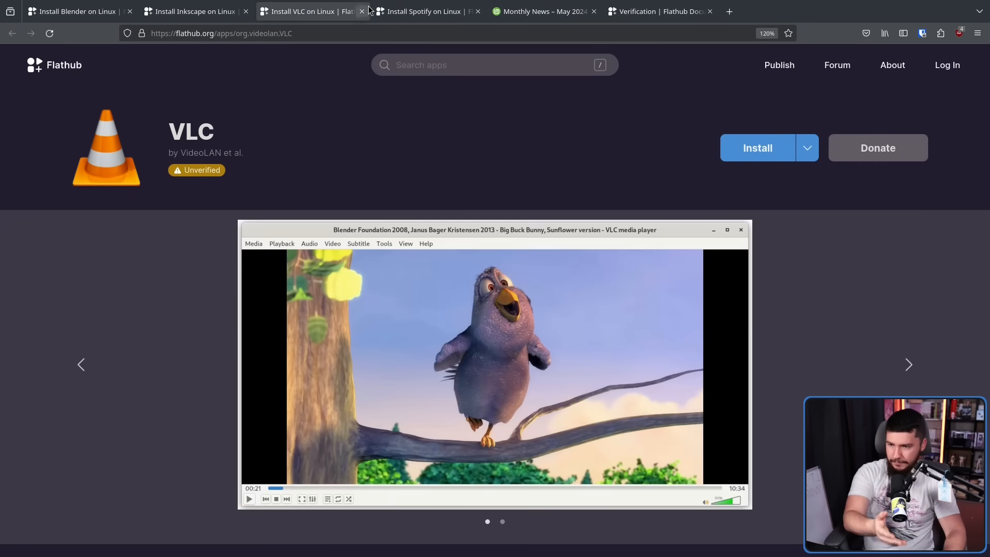
click(420, 12)
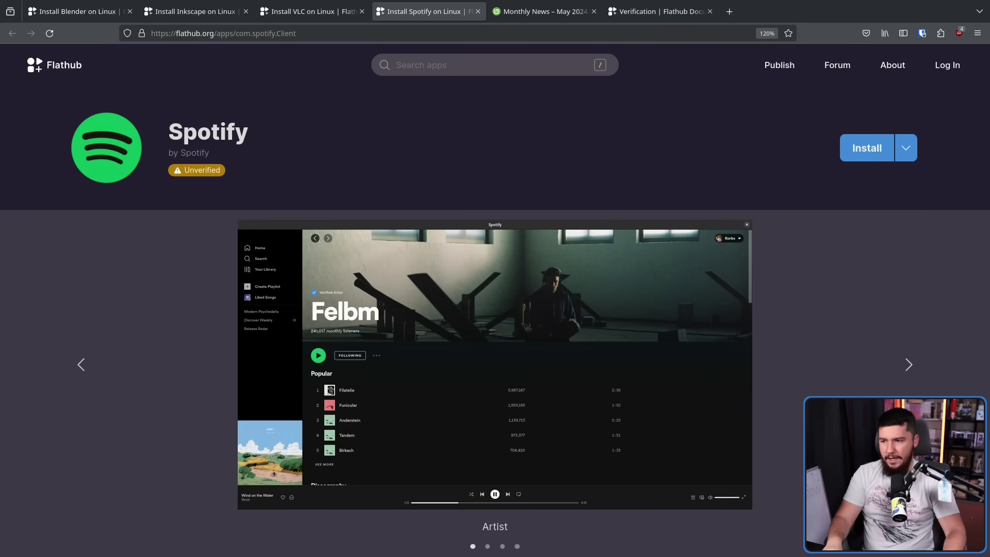
click(543, 11)
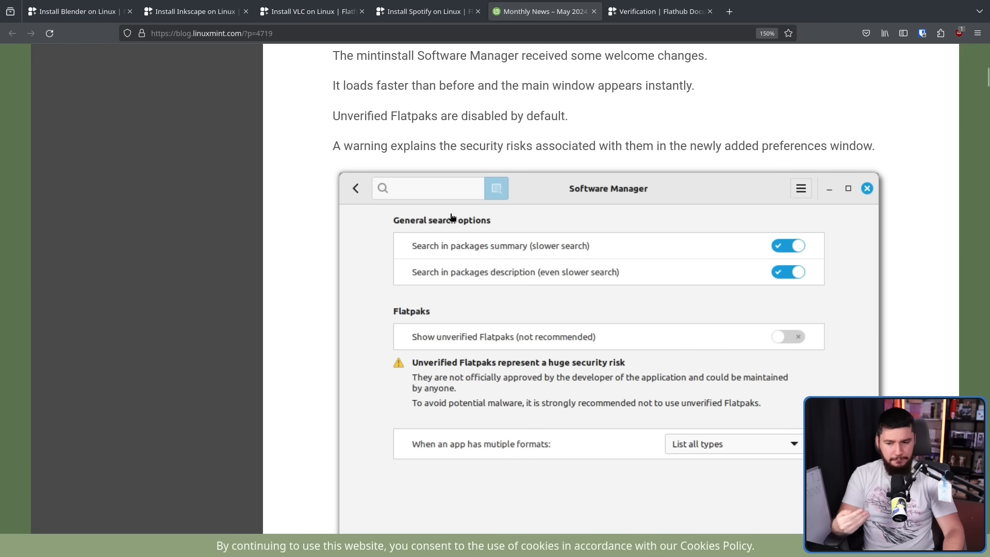
mouse_move(541, 252)
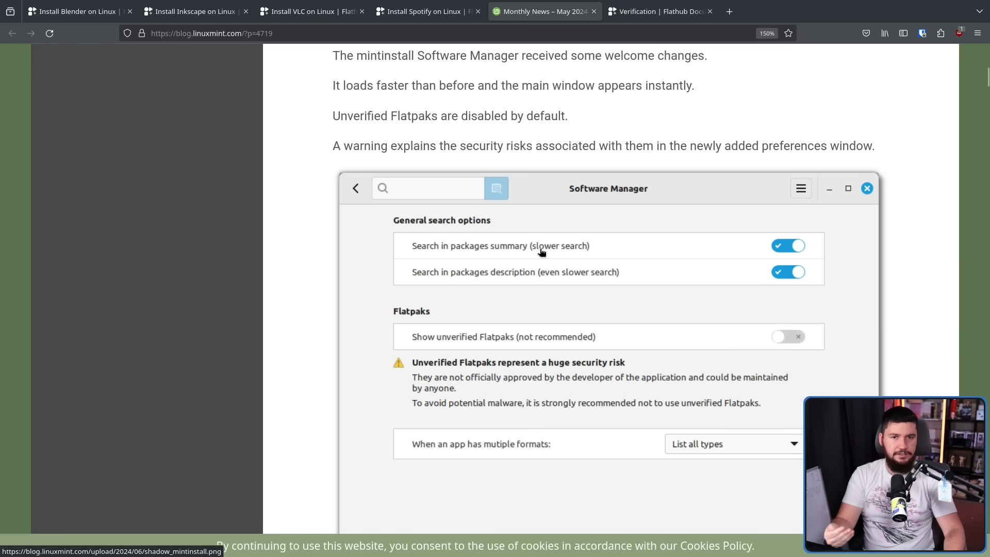